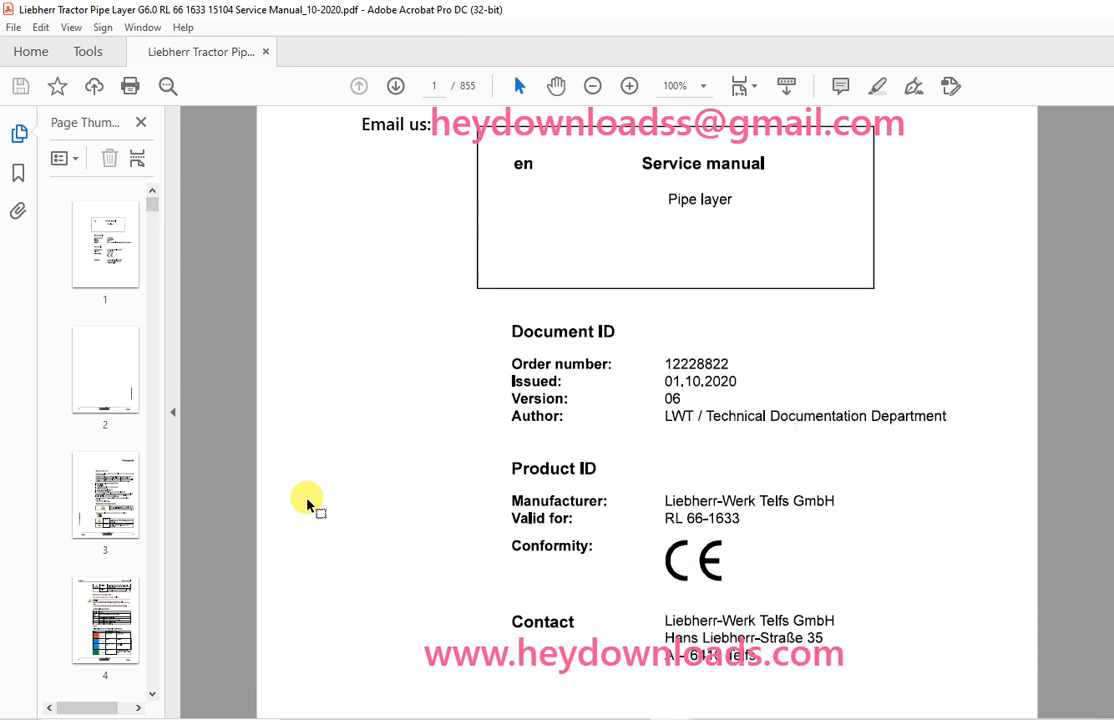
Scroll down the cover page past Document ID, Product ID and the Liebherr-Werk Telfs contact address.
{"action": "scroll", "scroll_direction": "down", "scroll_amount": 3}
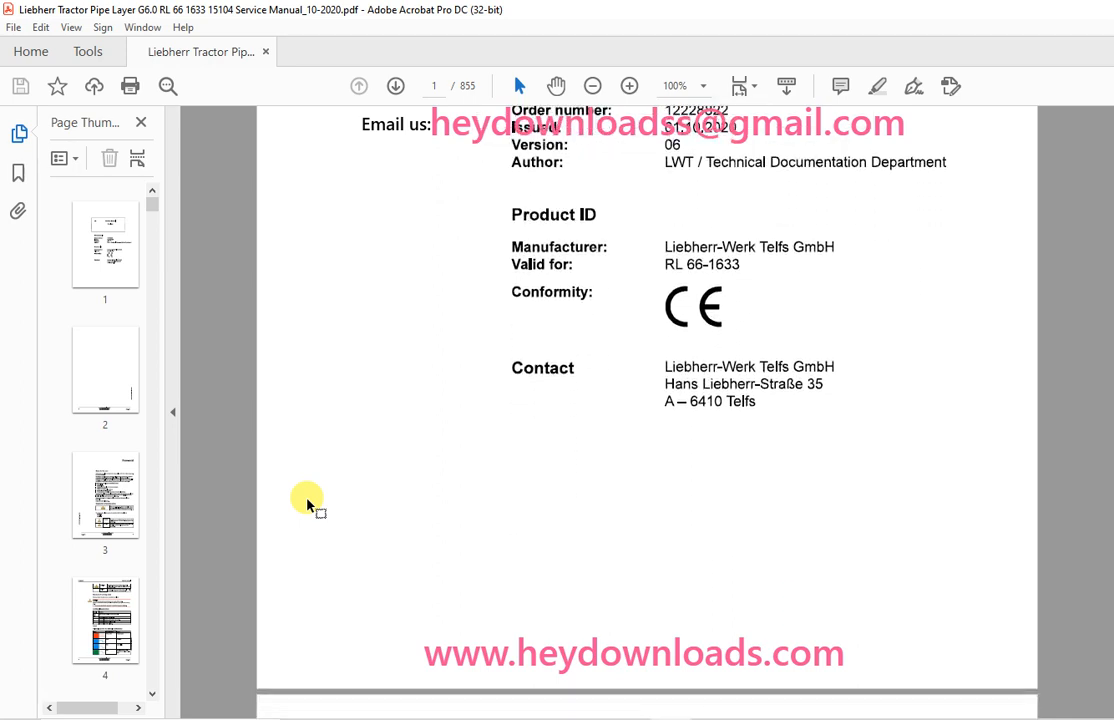
{"action": "scroll", "scroll_direction": "down", "scroll_amount": 3}
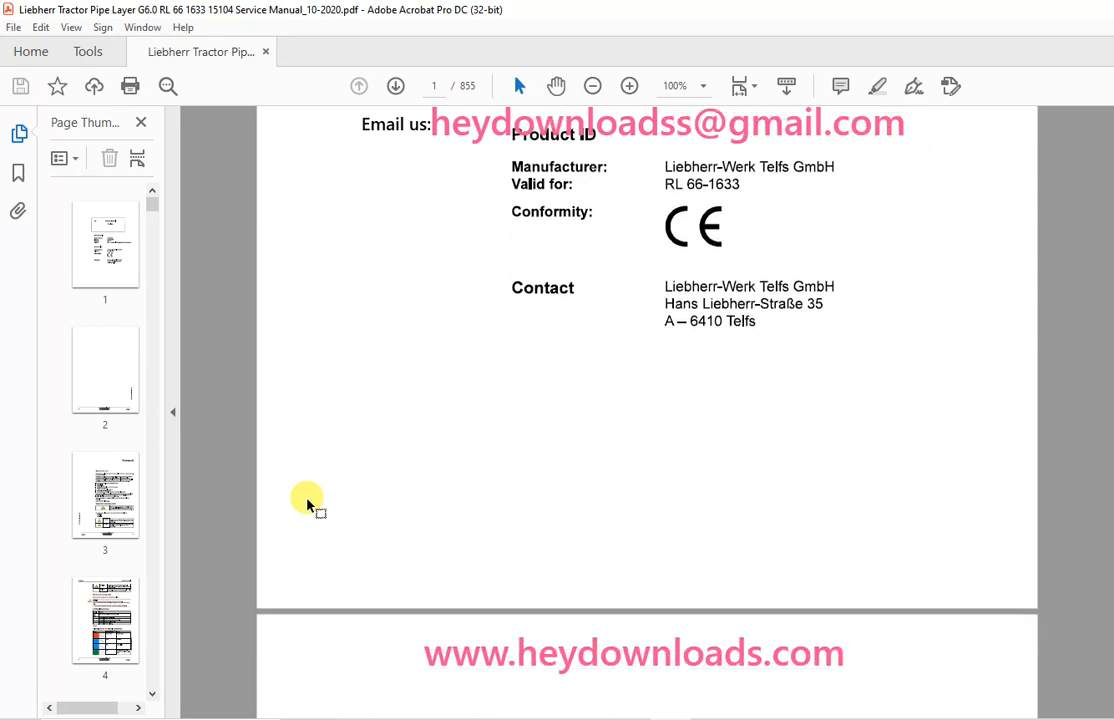
{"action": "scroll", "scroll_direction": "down", "scroll_amount": 3}
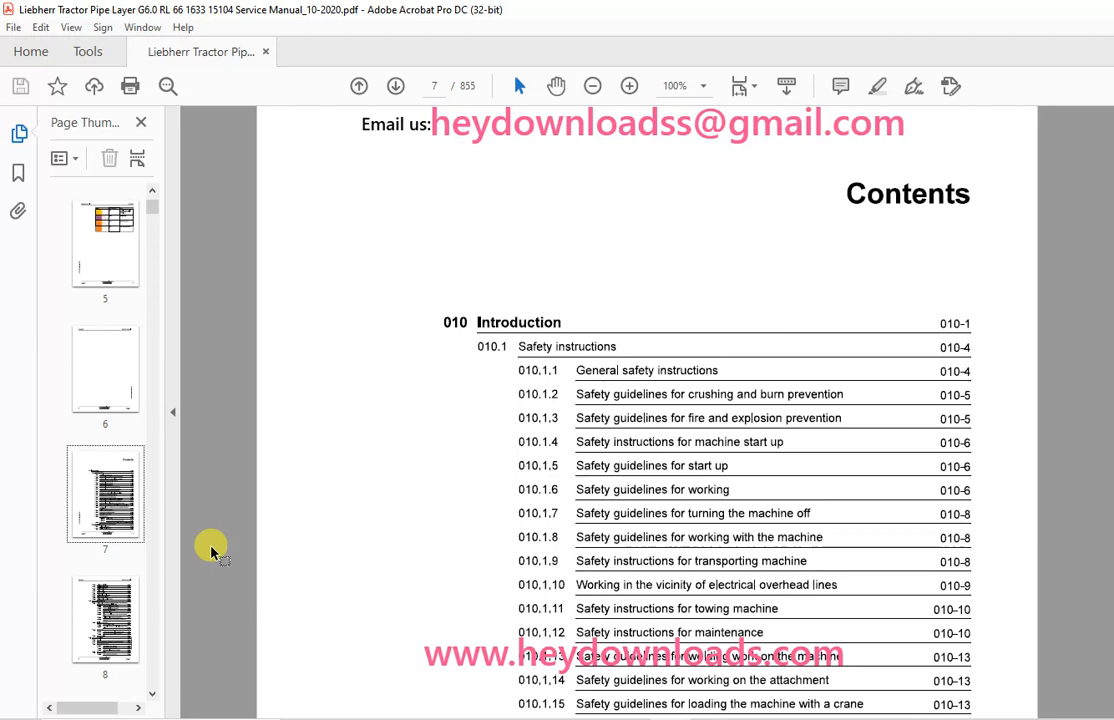
Scroll through the Contents page reading the Introduction's safety instruction entries.
{"action": "scroll", "scroll_direction": "down", "scroll_amount": 3}
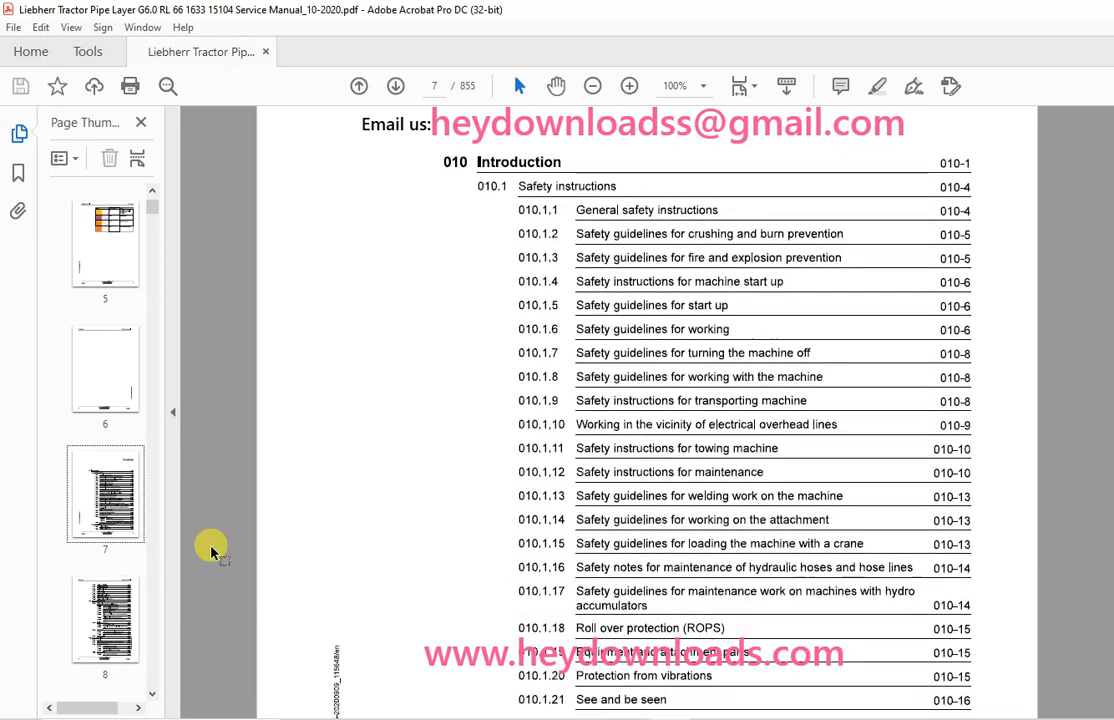
{"action": "scroll", "scroll_direction": "down", "scroll_amount": 3}
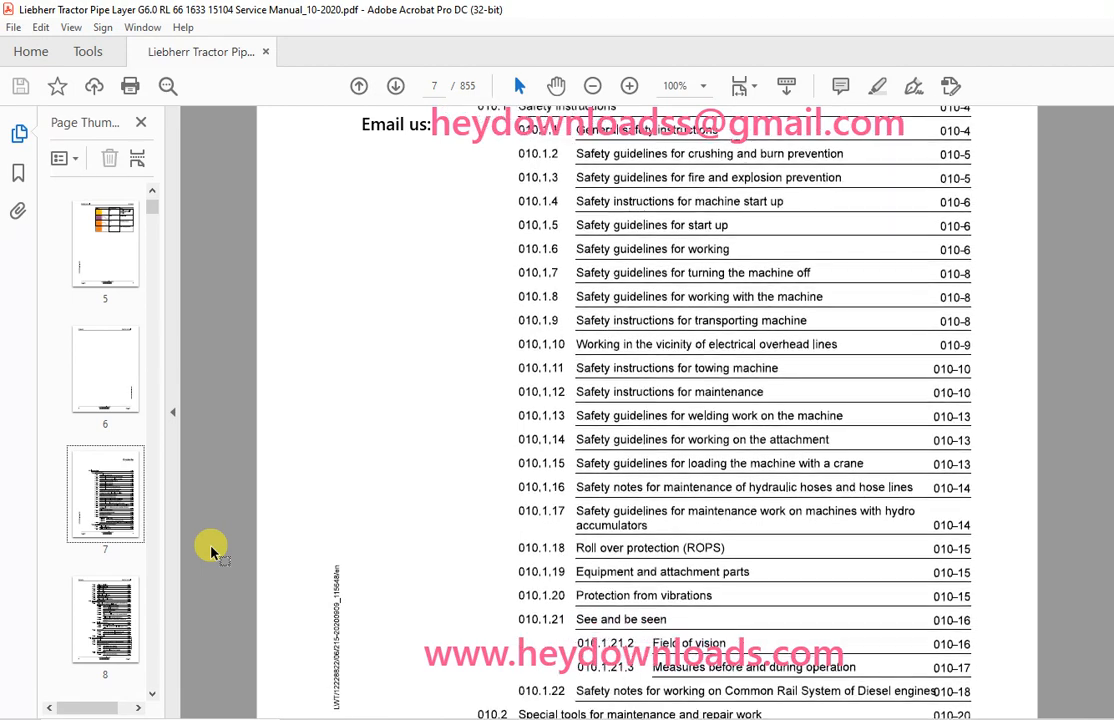
{"action": "scroll", "scroll_direction": "down", "scroll_amount": 3}
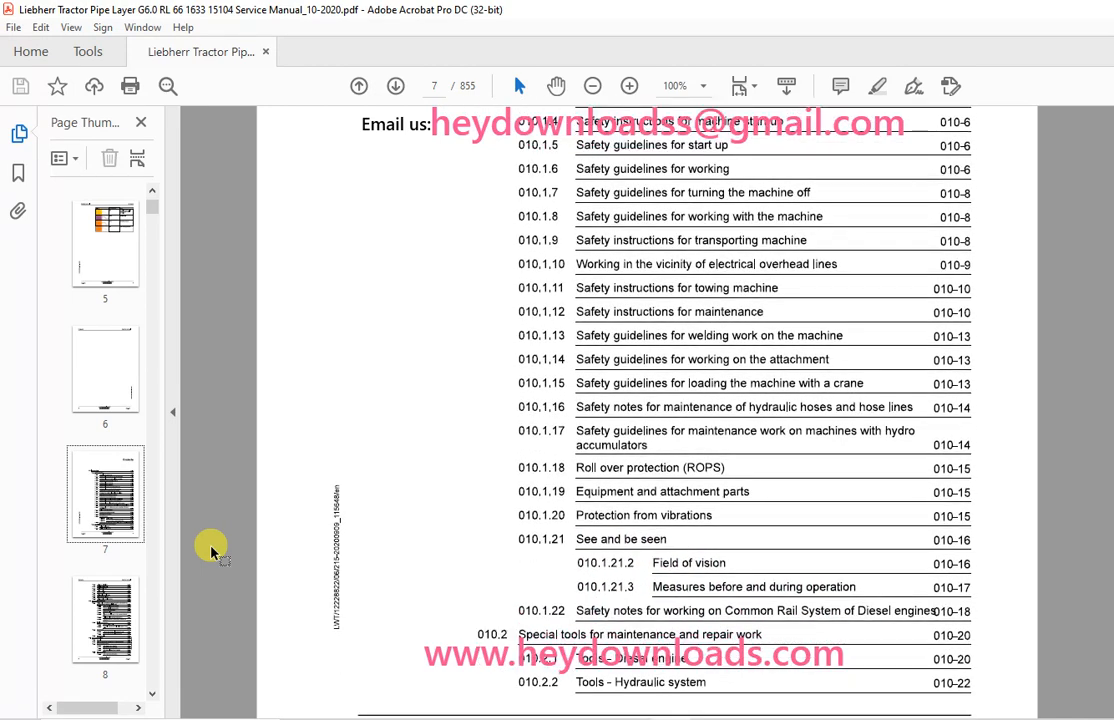
{"action": "scroll", "scroll_direction": "down", "scroll_amount": 3}
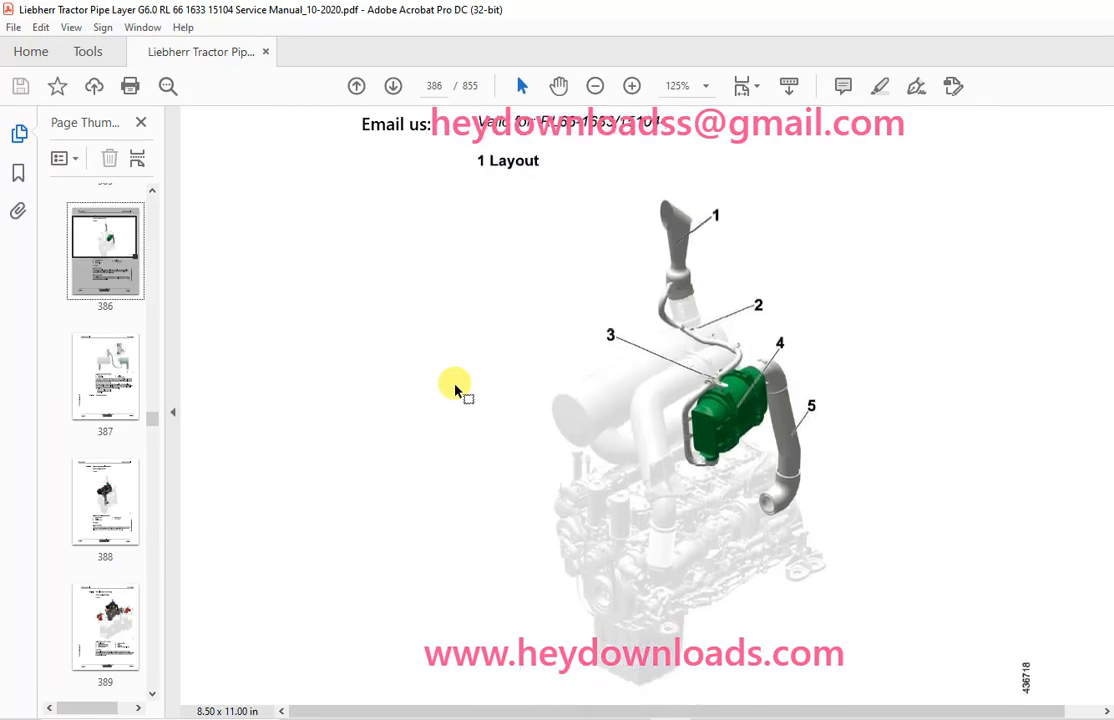
Jump from the page 386 engine layout to the page 389 Diesel engine mounting diagram and look it over.
{"action": "scroll", "scroll_direction": "up", "scroll_amount": 3}
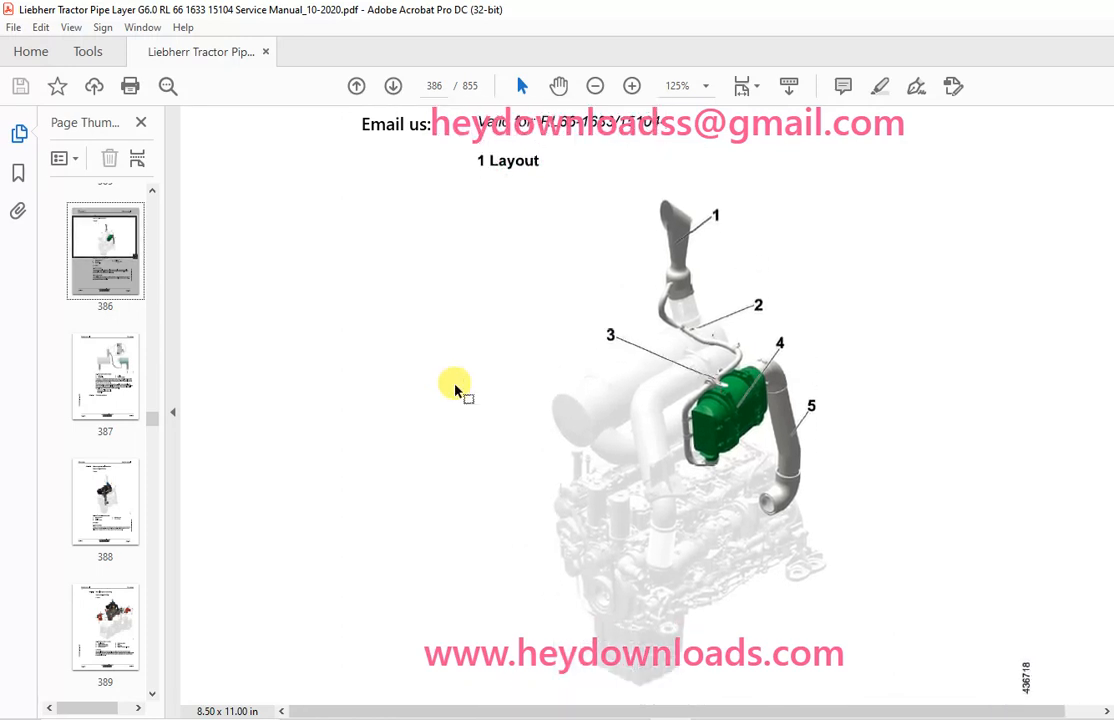
{"action": "left_click", "coordinate": [104, 624]}
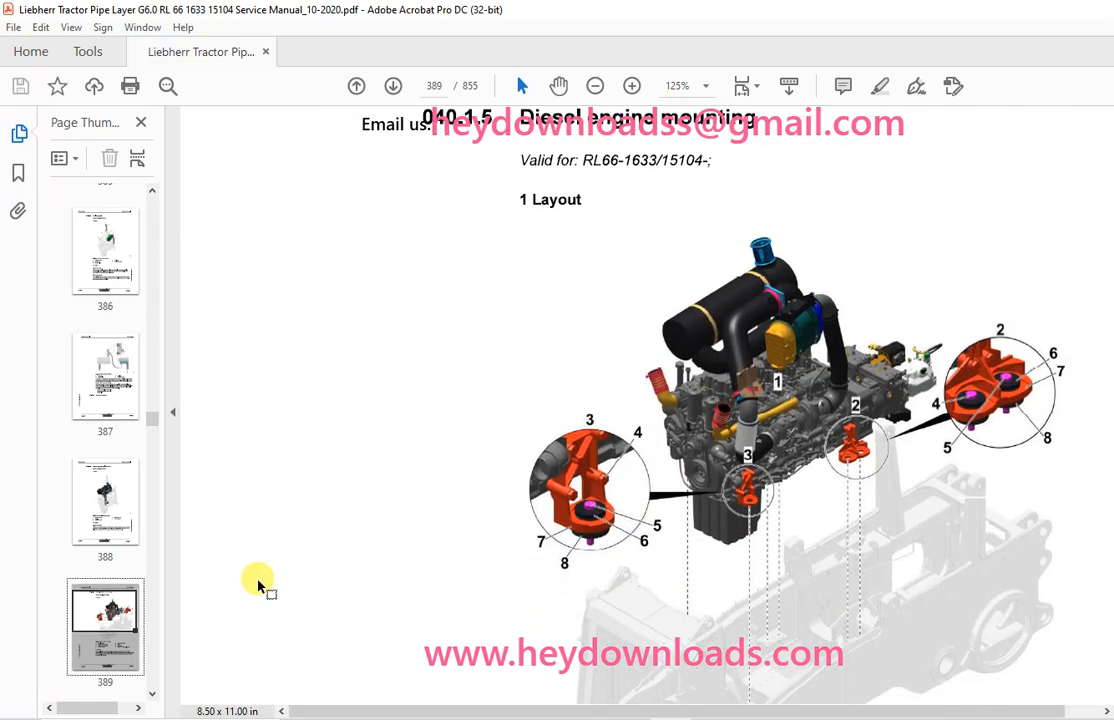
{"action": "scroll", "scroll_direction": "down", "scroll_amount": 3}
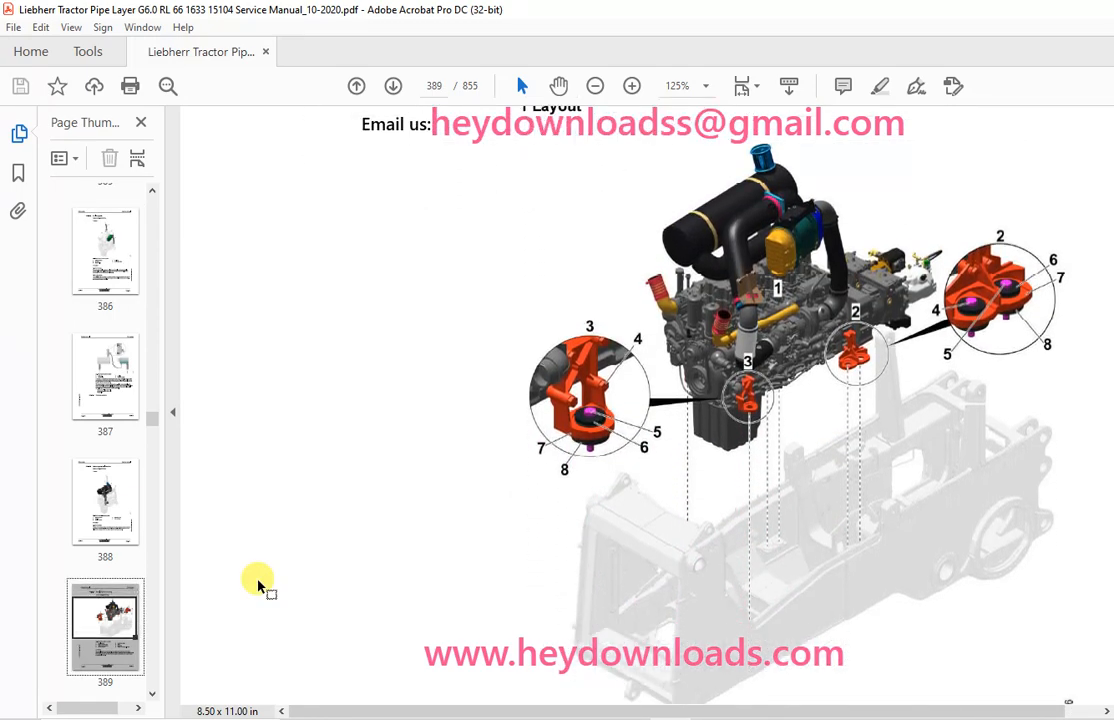
{"action": "scroll", "scroll_direction": "up", "scroll_amount": 3}
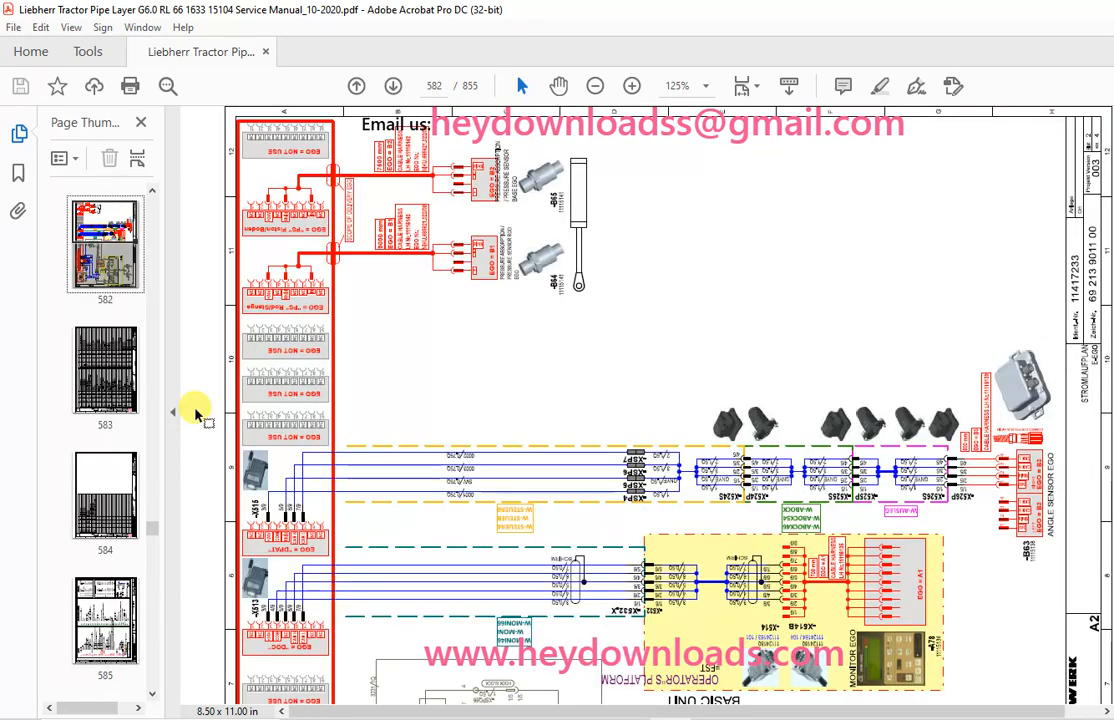
Scroll down through the page 582 wiring schematic of the operator's platform basic unit circuitry.
{"action": "scroll", "scroll_direction": "down", "scroll_amount": 3}
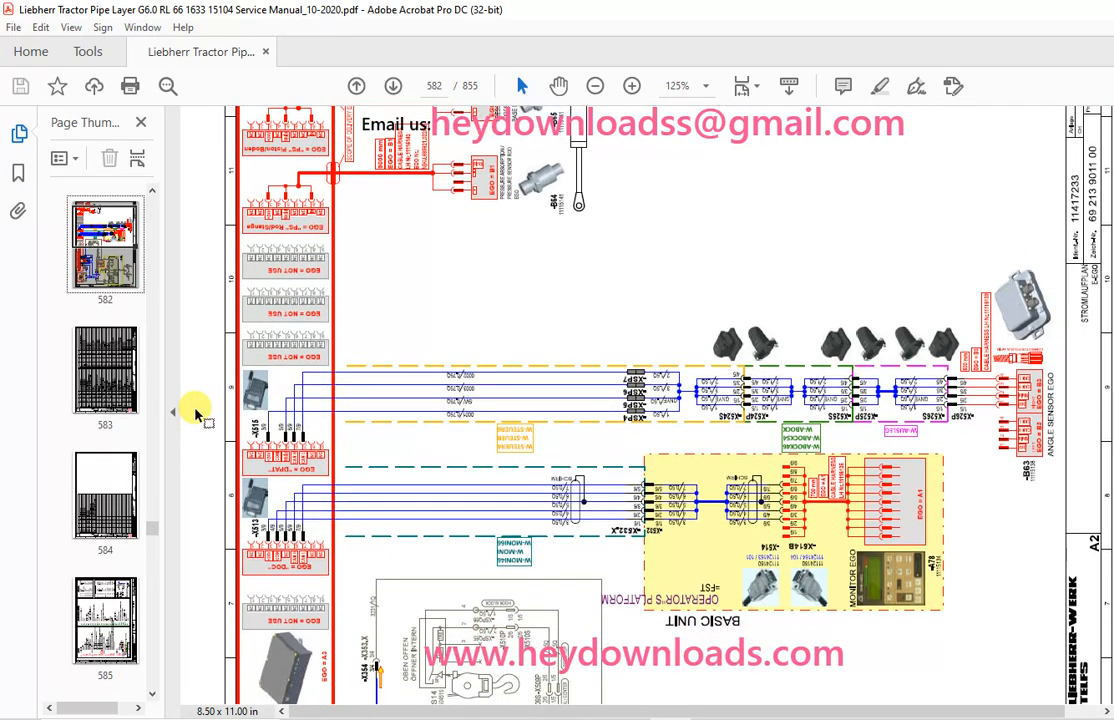
{"action": "scroll", "scroll_direction": "down", "scroll_amount": 3}
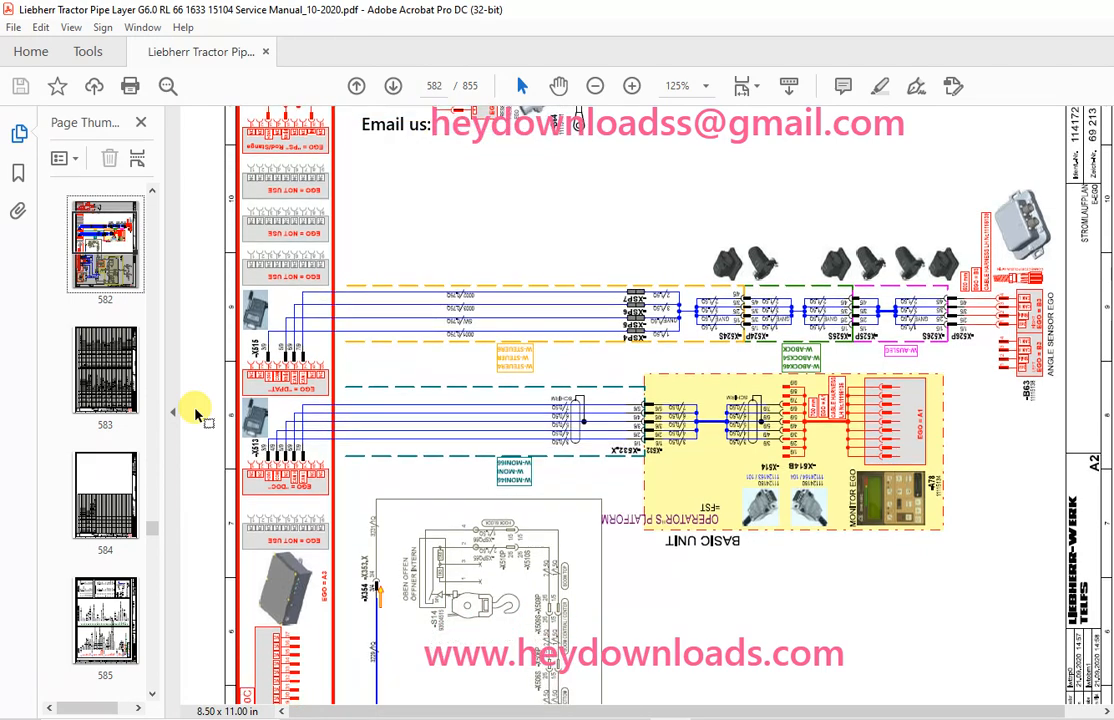
{"action": "scroll", "scroll_direction": "down", "scroll_amount": 3}
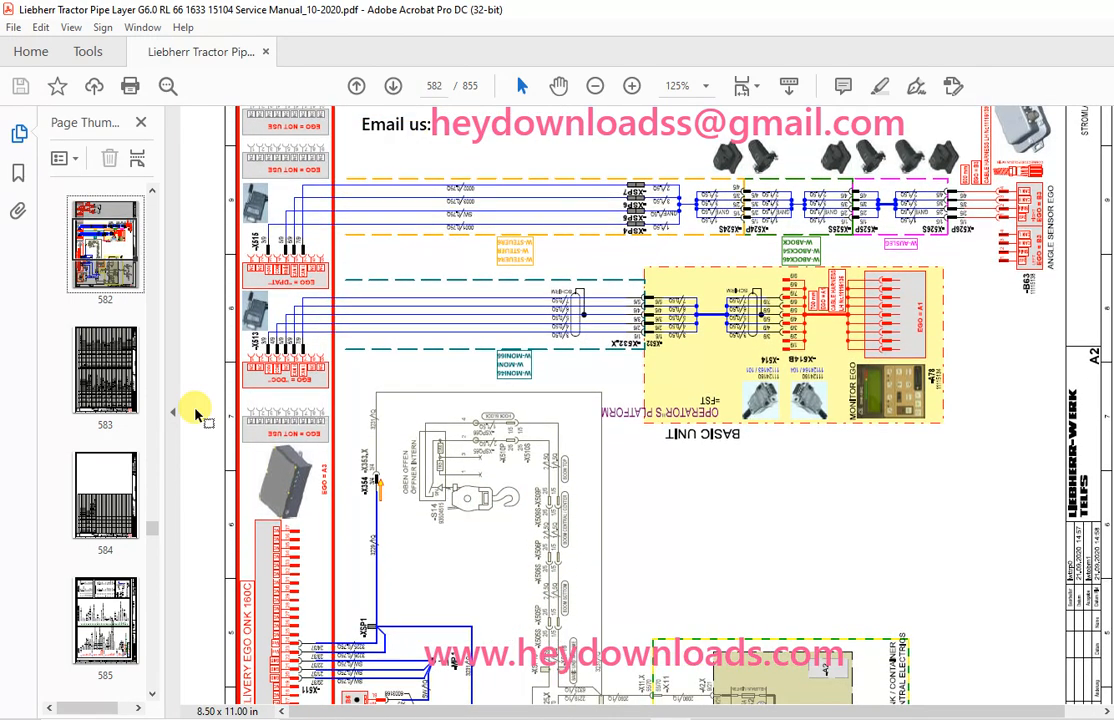
{"action": "scroll", "scroll_direction": "down", "scroll_amount": 3}
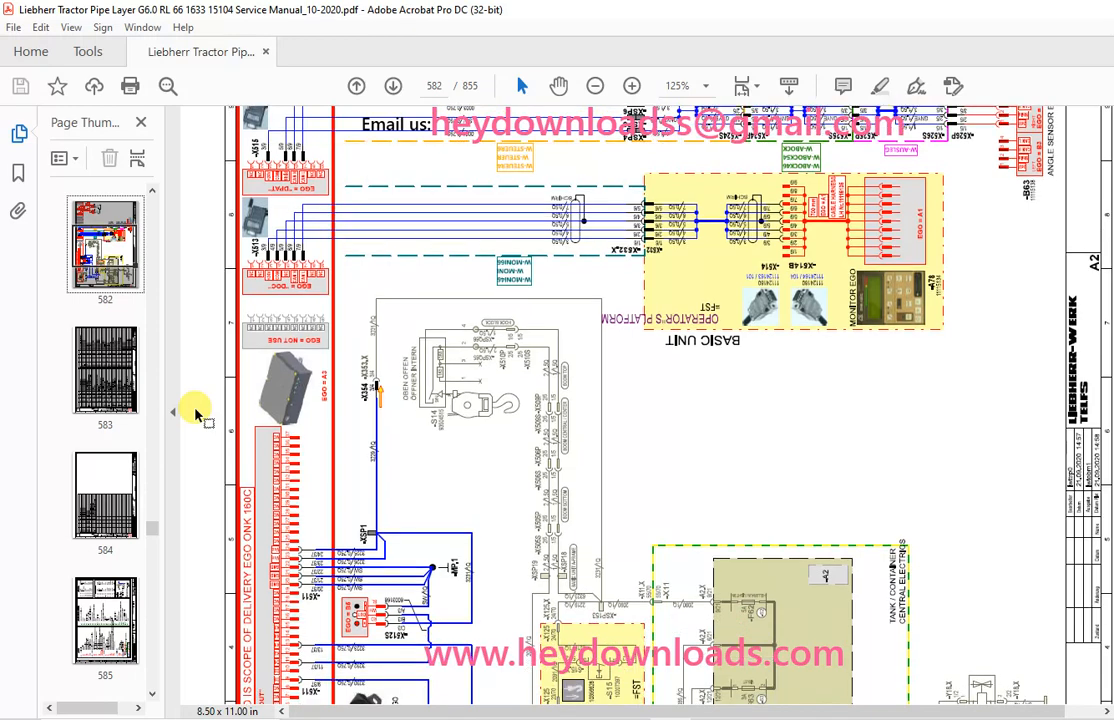
{"action": "scroll", "scroll_direction": "down", "scroll_amount": 3}
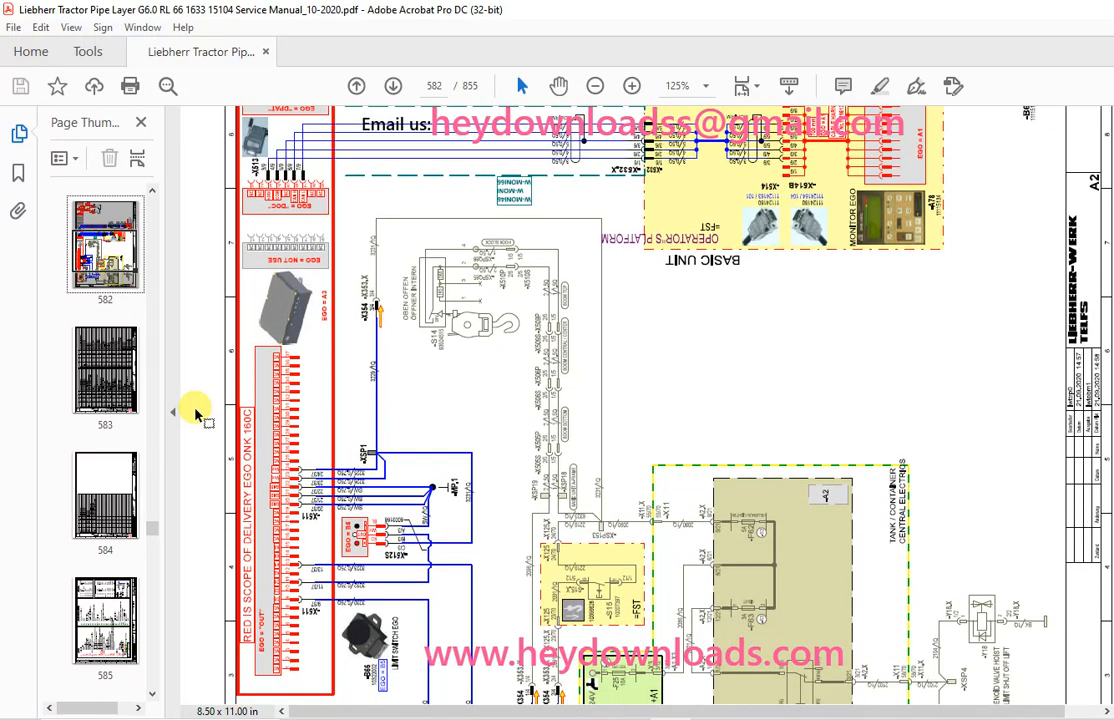
{"action": "scroll", "scroll_direction": "down", "scroll_amount": 3}
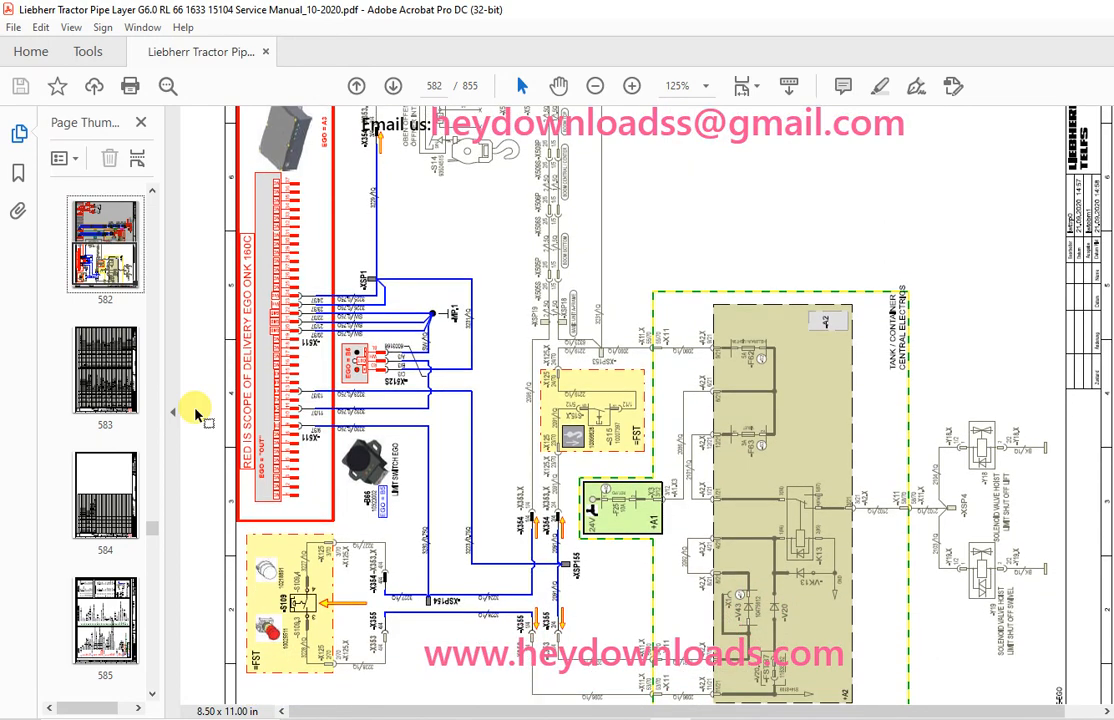
{"action": "scroll", "scroll_direction": "down", "scroll_amount": 3}
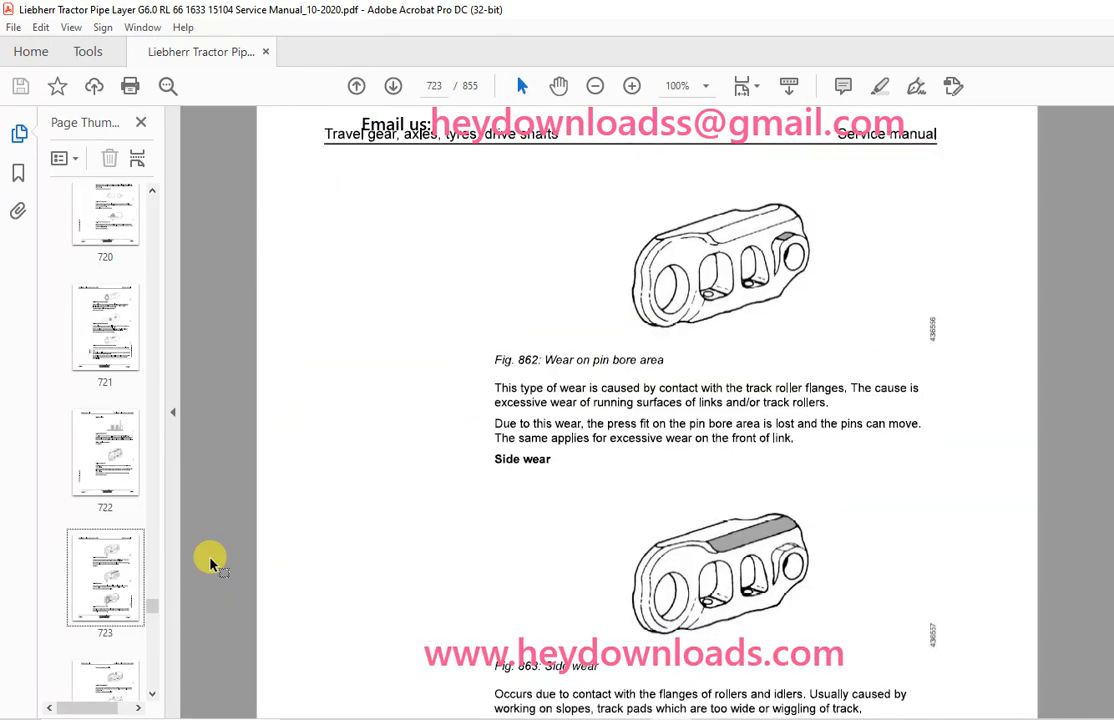
Scroll through the page 723 track link wear figures for pin bore, side and contact surface wear.
{"action": "scroll", "scroll_direction": "down", "scroll_amount": 3}
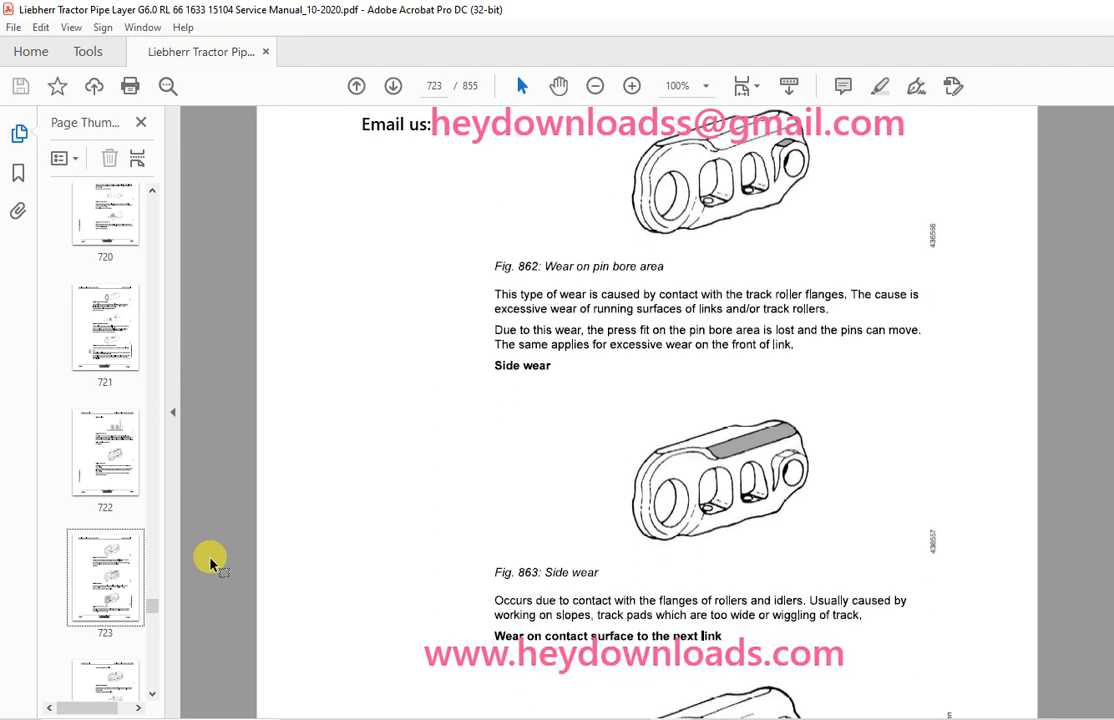
{"action": "scroll", "scroll_direction": "down", "scroll_amount": 3}
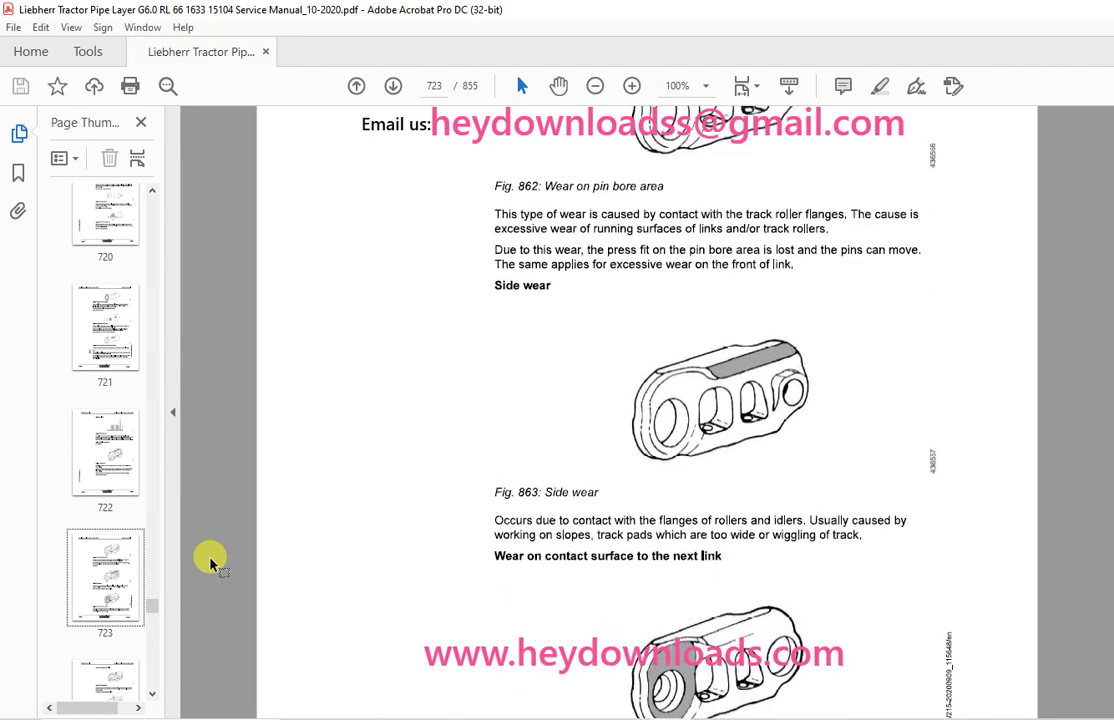
{"action": "scroll", "scroll_direction": "down", "scroll_amount": 3}
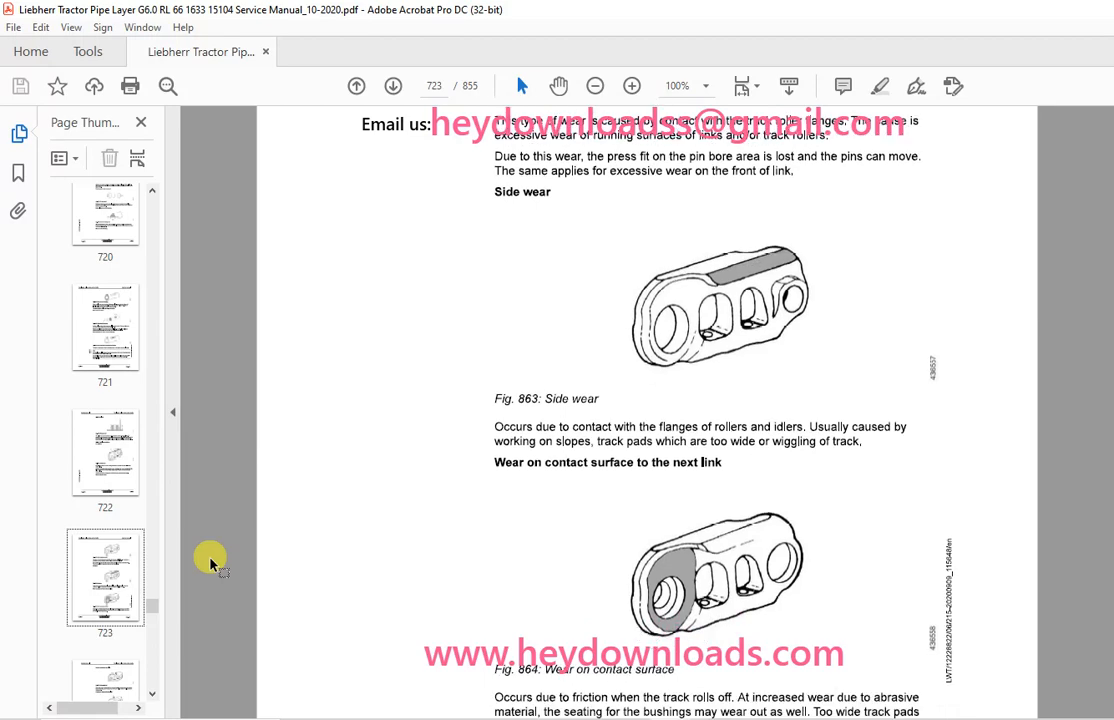
{"action": "scroll", "scroll_direction": "down", "scroll_amount": 3}
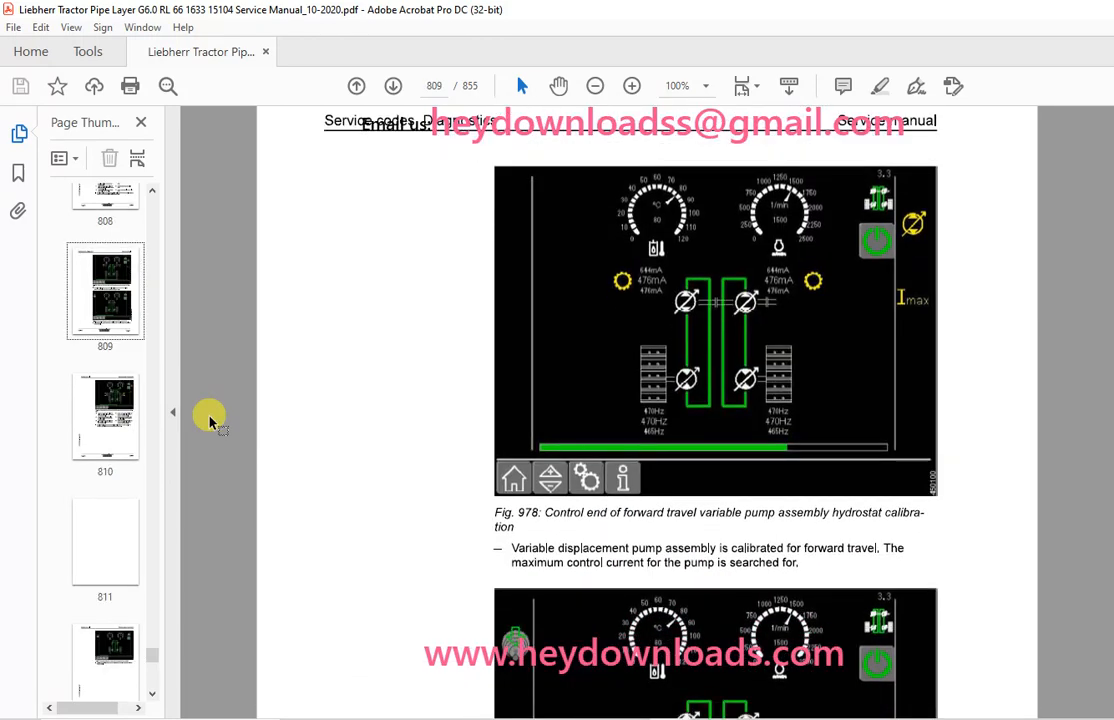
Scroll down page 809 to the forward travel pump calibration caption and the next calibration screen.
{"action": "scroll", "scroll_direction": "down", "scroll_amount": 3}
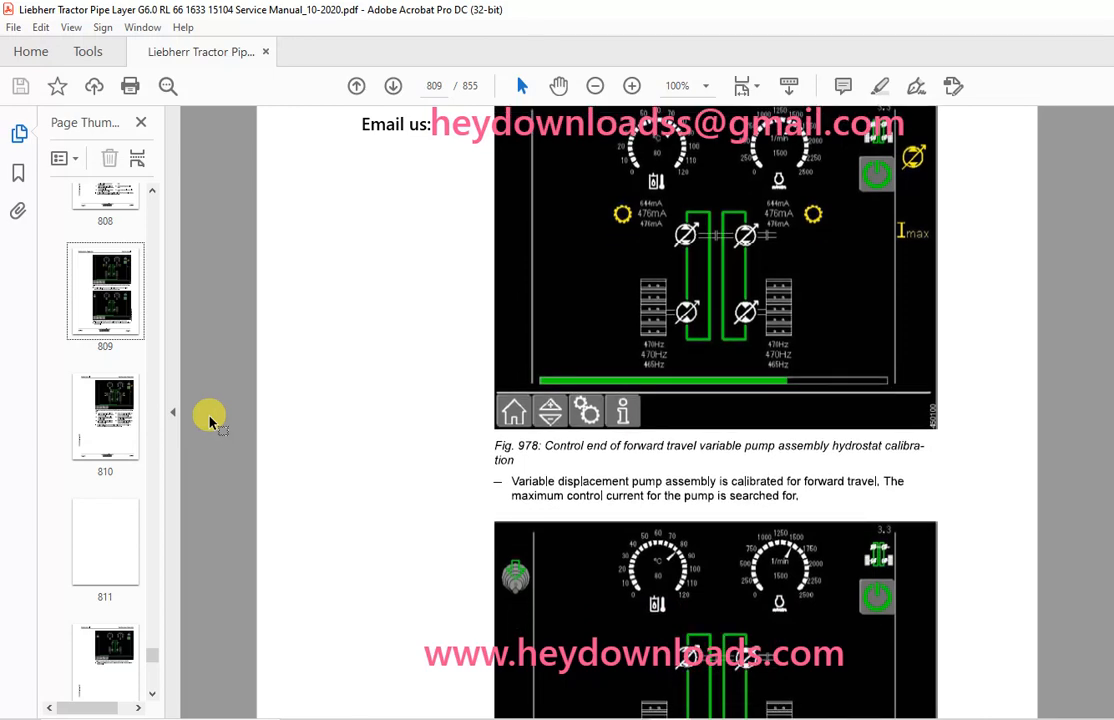
{"action": "scroll", "scroll_direction": "down", "scroll_amount": 3}
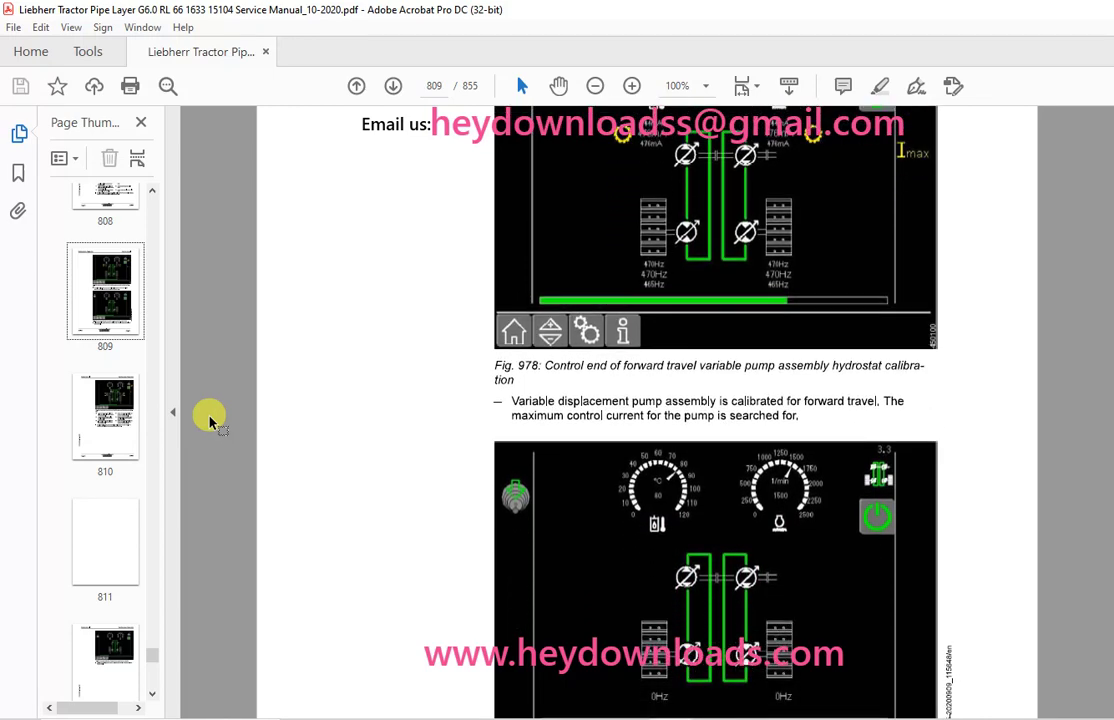